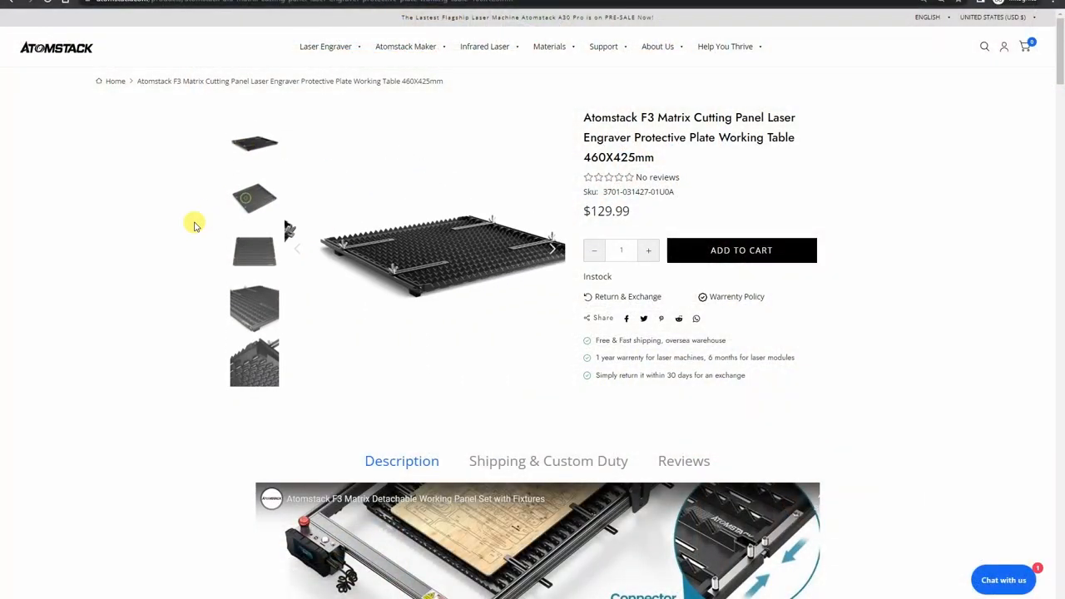
{"action": "scroll", "scroll_direction": "down", "scroll_amount": 3}
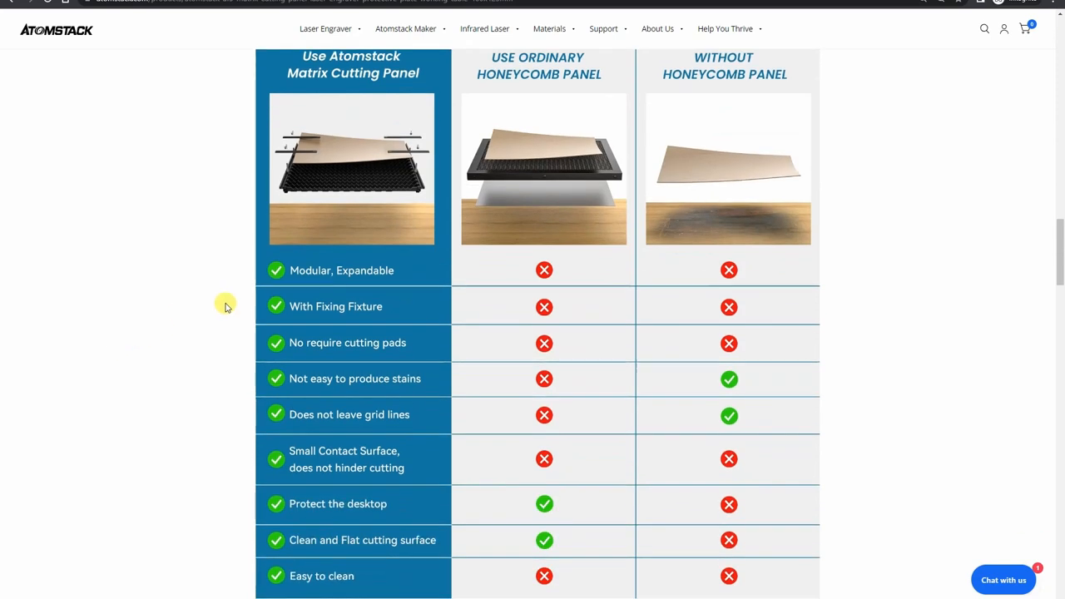
{"action": "mouse_move", "coordinate": [1059, 267]}
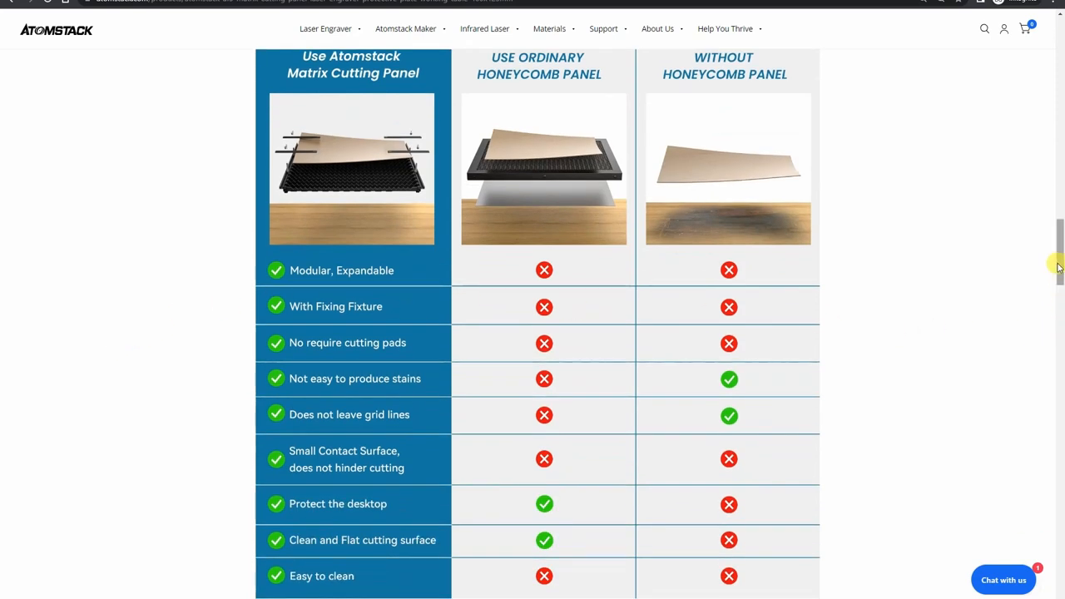
{"action": "scroll", "scroll_direction": "down", "scroll_amount": 3}
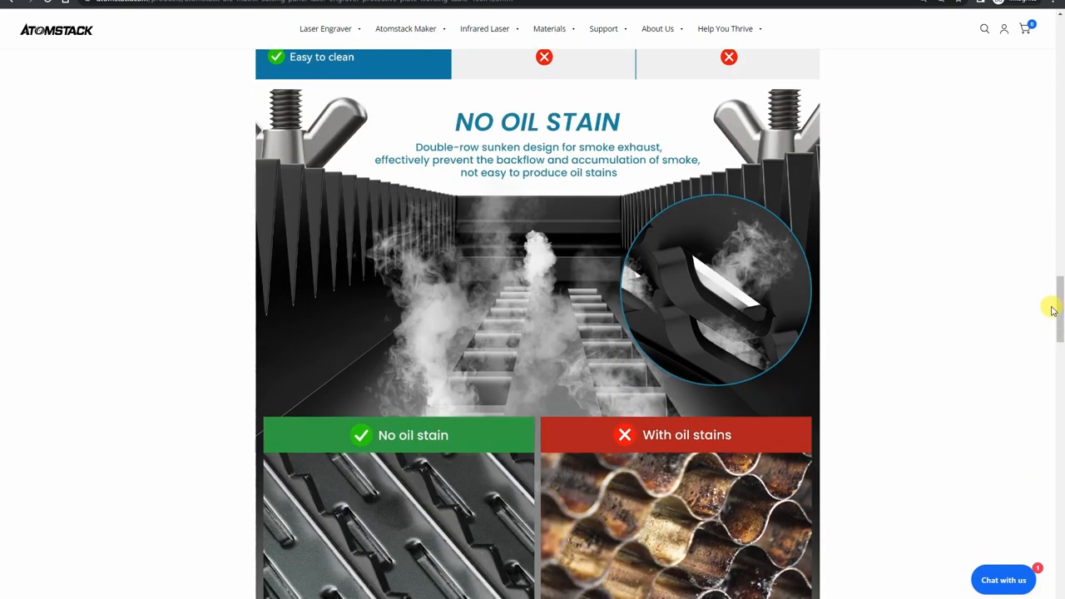
{"action": "scroll", "scroll_direction": "down", "scroll_amount": 3}
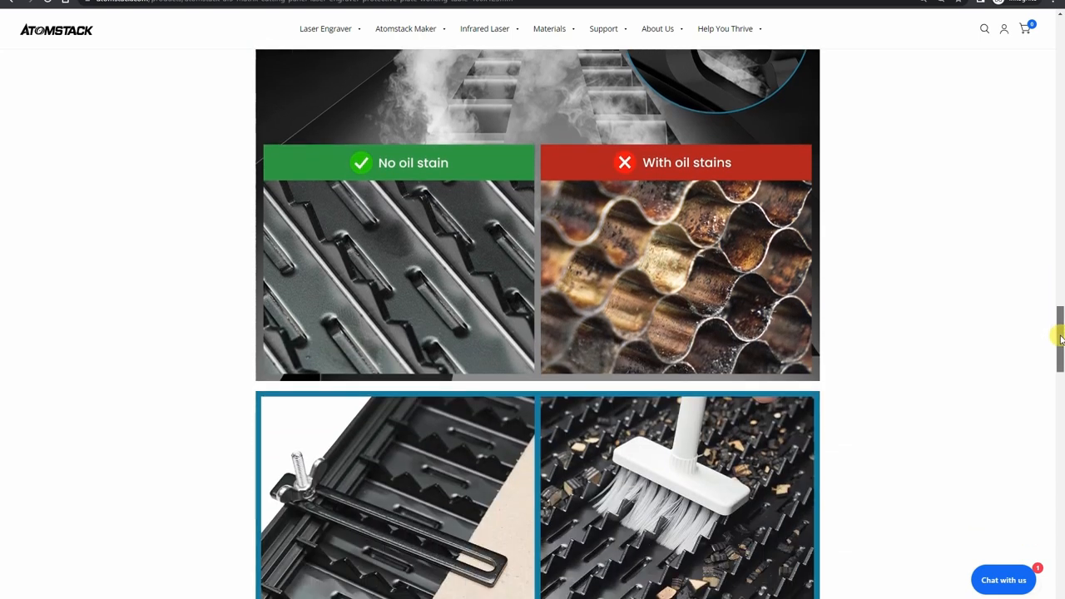
{"action": "scroll", "scroll_direction": "down", "scroll_amount": 3}
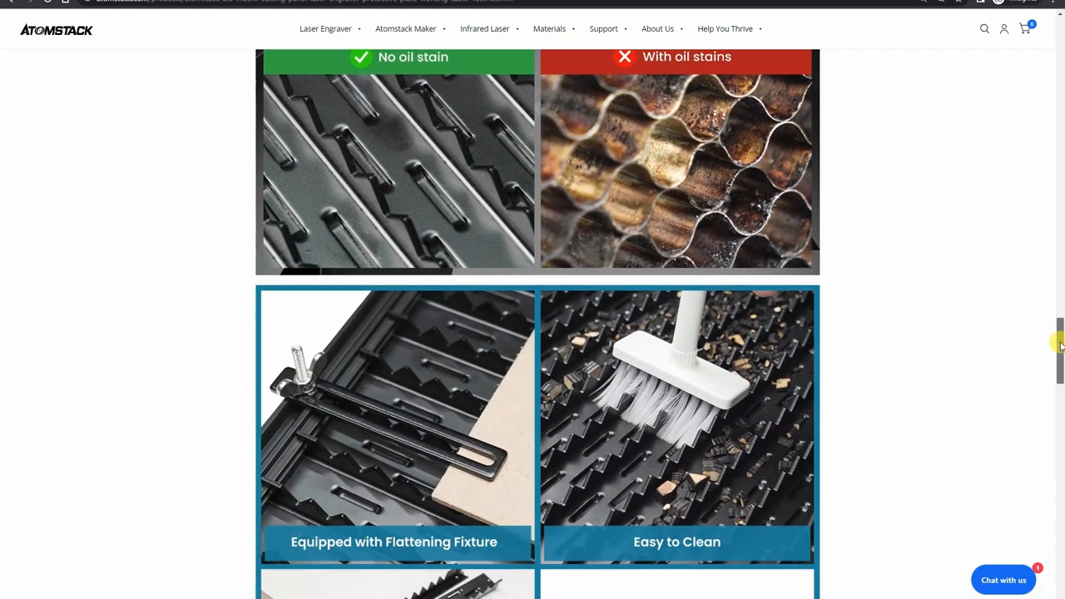
{"action": "scroll", "scroll_direction": "down", "scroll_amount": 3}
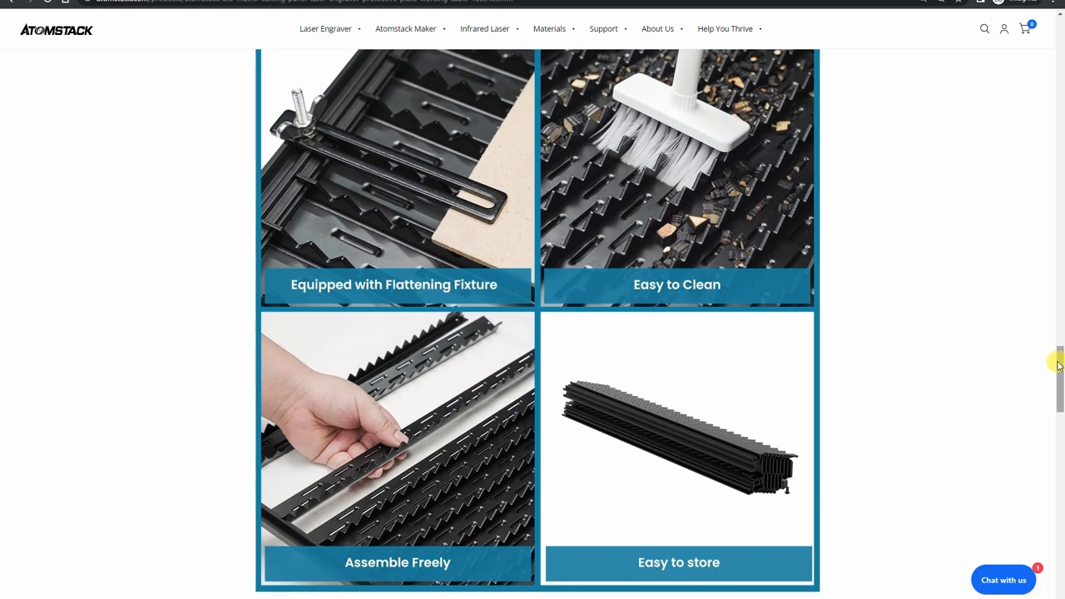
{"action": "scroll", "scroll_direction": "down", "scroll_amount": 3}
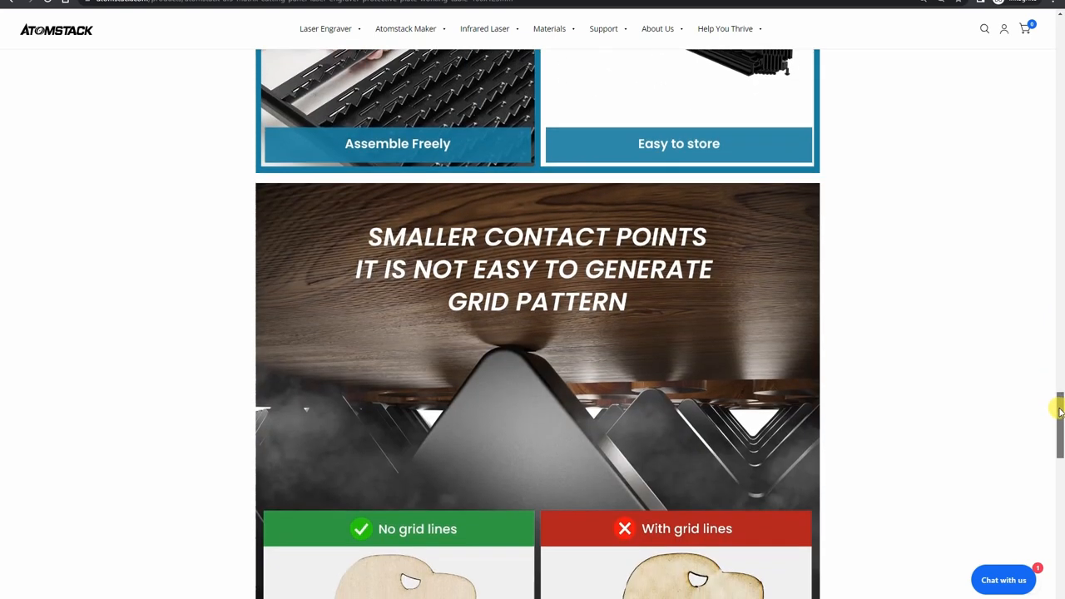
{"action": "scroll", "scroll_direction": "down", "scroll_amount": 3}
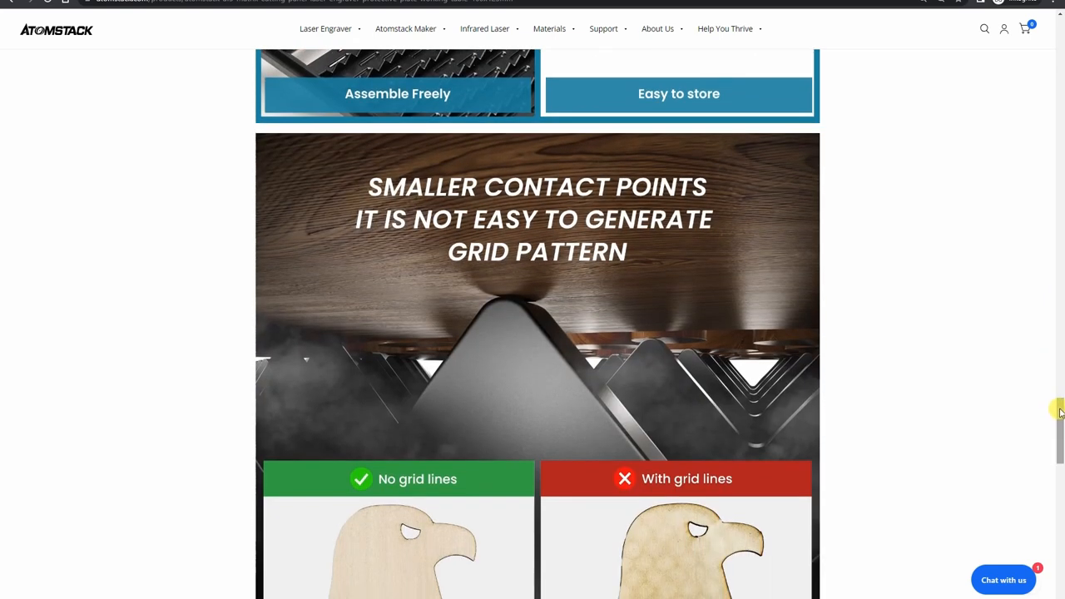
{"action": "scroll", "scroll_direction": "down", "scroll_amount": 3}
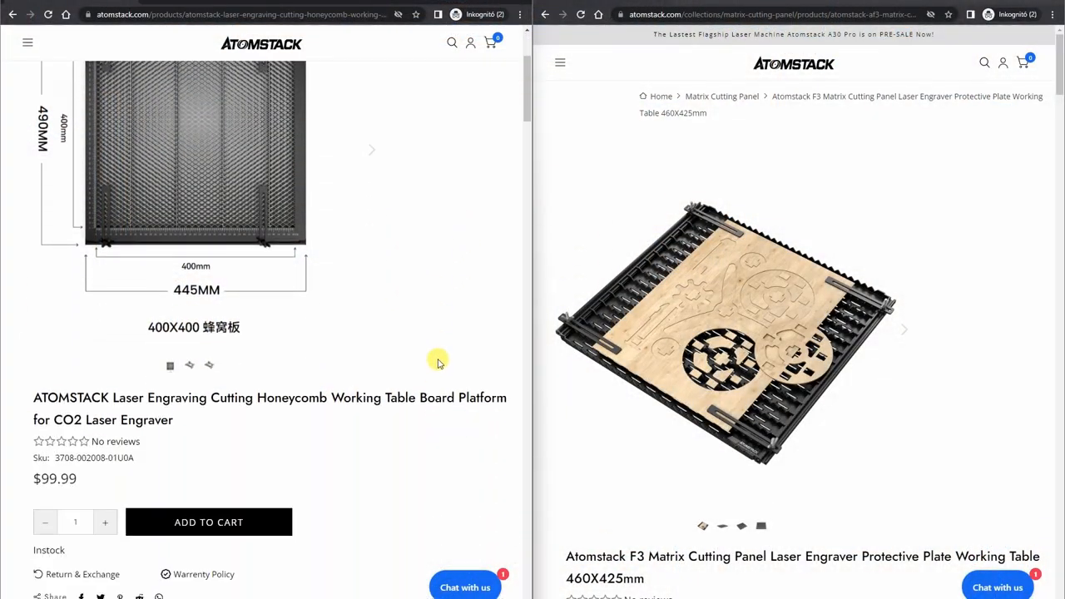
{"action": "scroll", "scroll_direction": "down", "scroll_amount": 3}
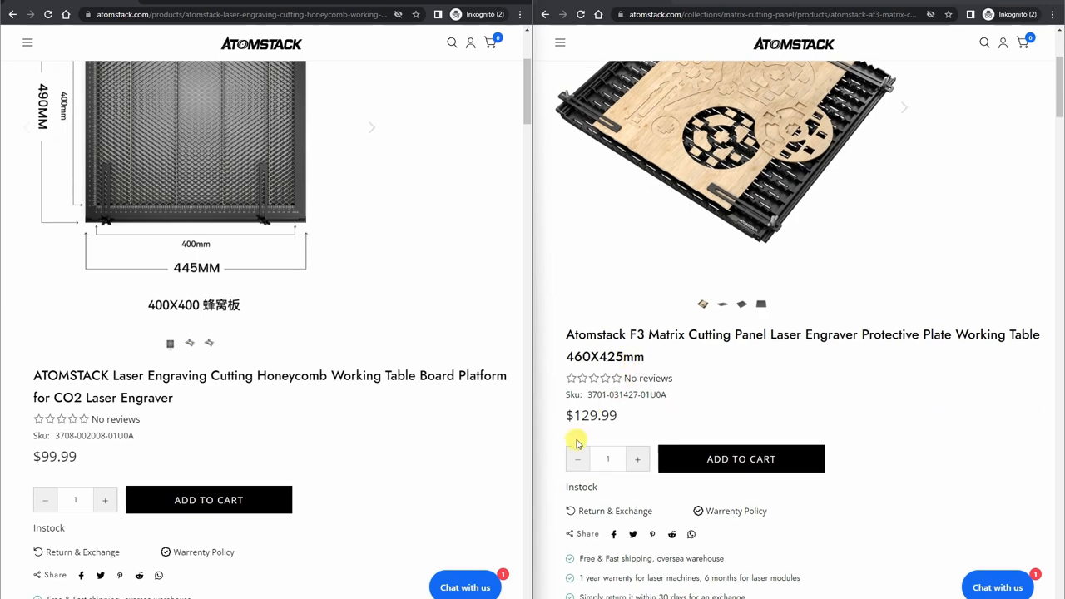